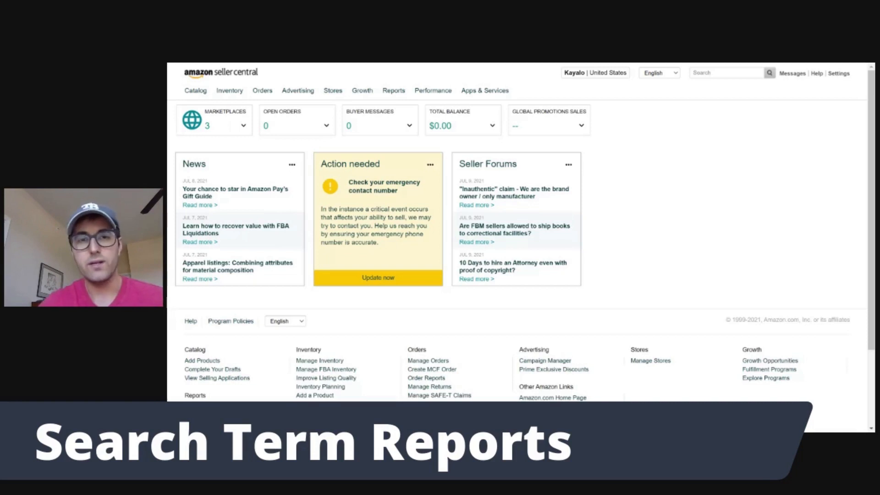
Step: Expand the Reports menu to show the available report categories
click(393, 90)
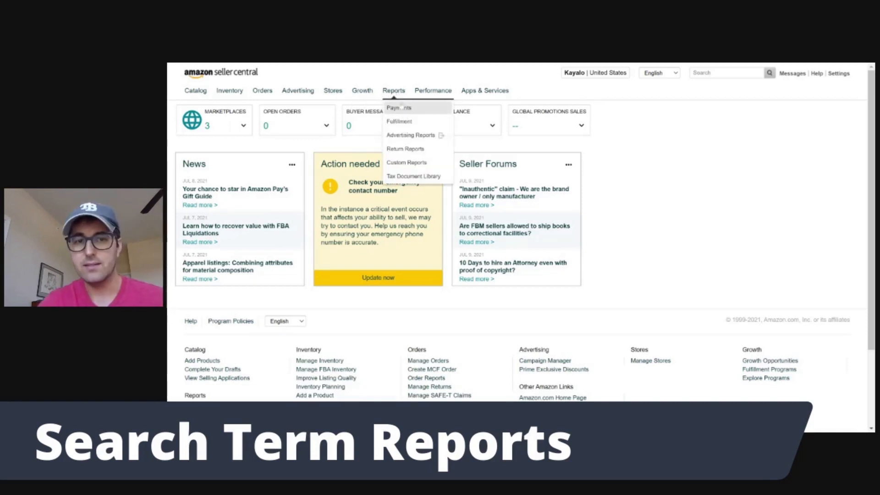
mouse_move(411, 134)
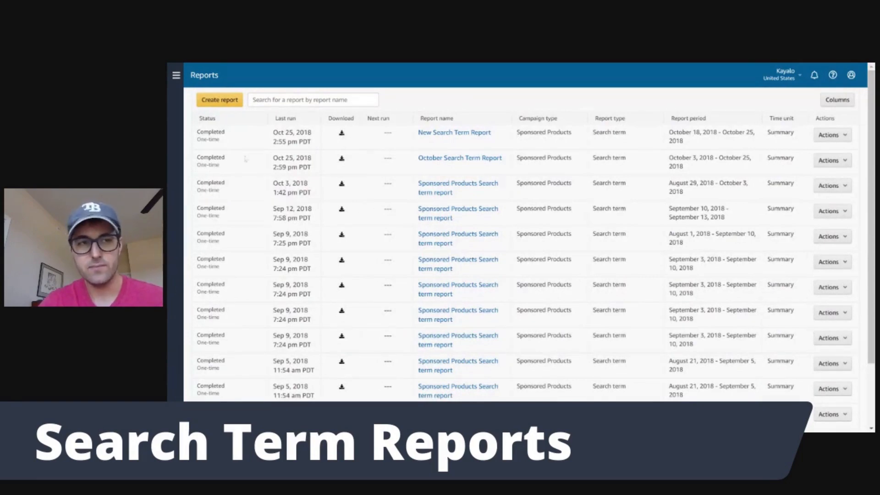
Step: Start a new report and set its campaign type to Sponsored Display for the last 30 days
click(219, 99)
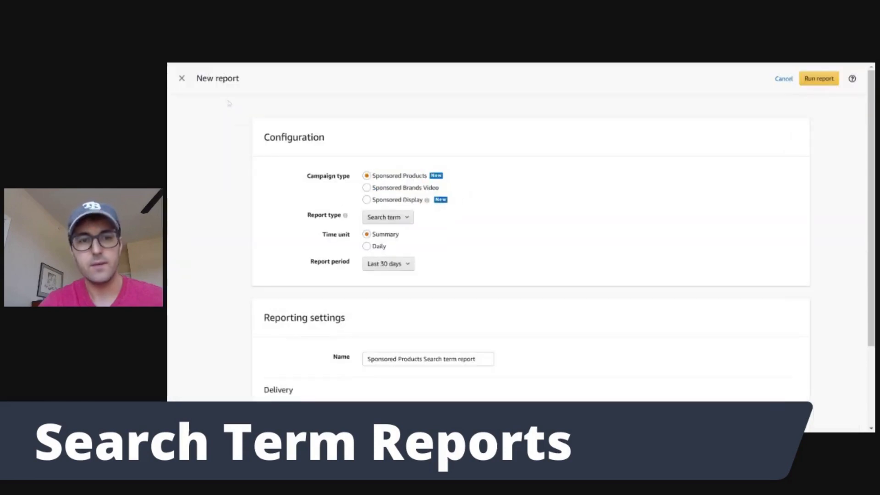
scroll(down, 3)
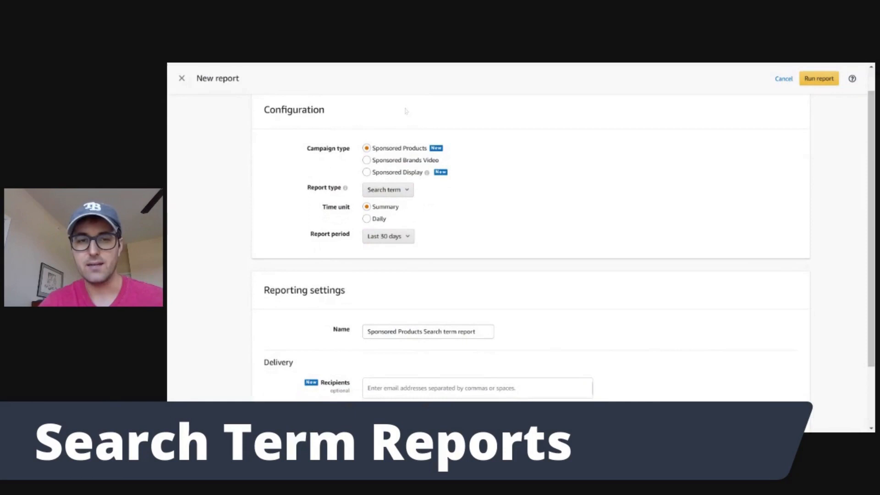
mouse_move(368, 118)
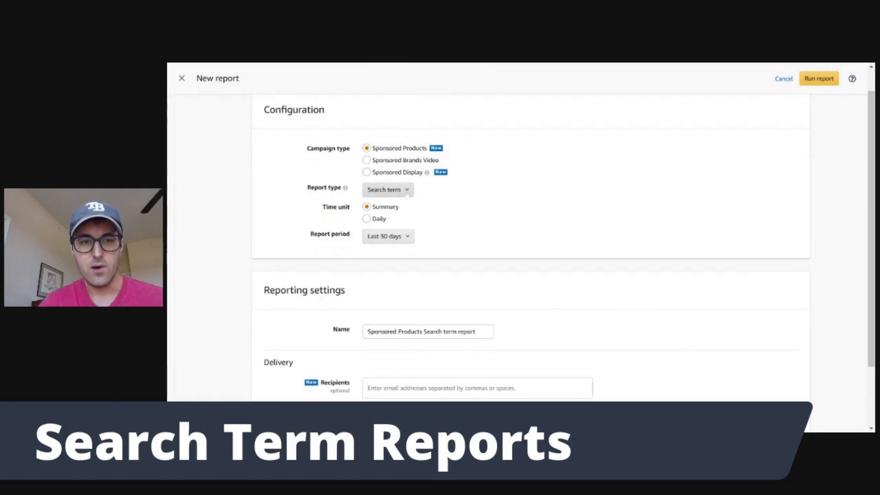
click(386, 189)
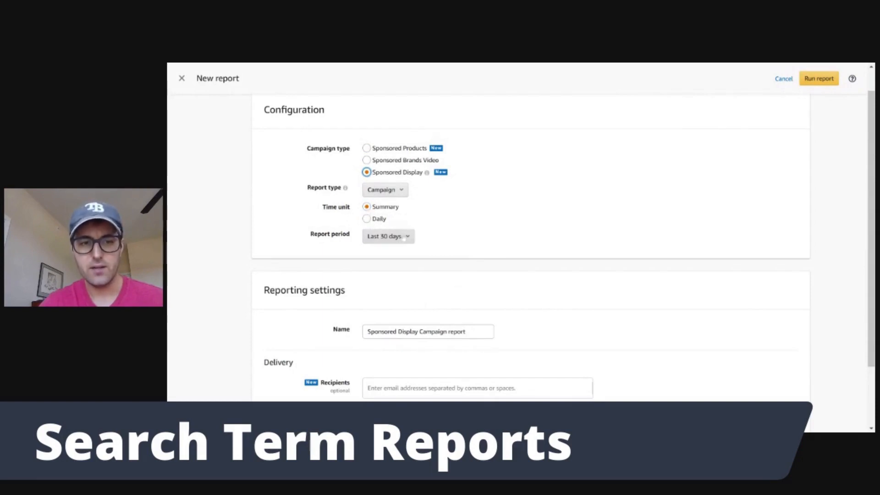
click(387, 235)
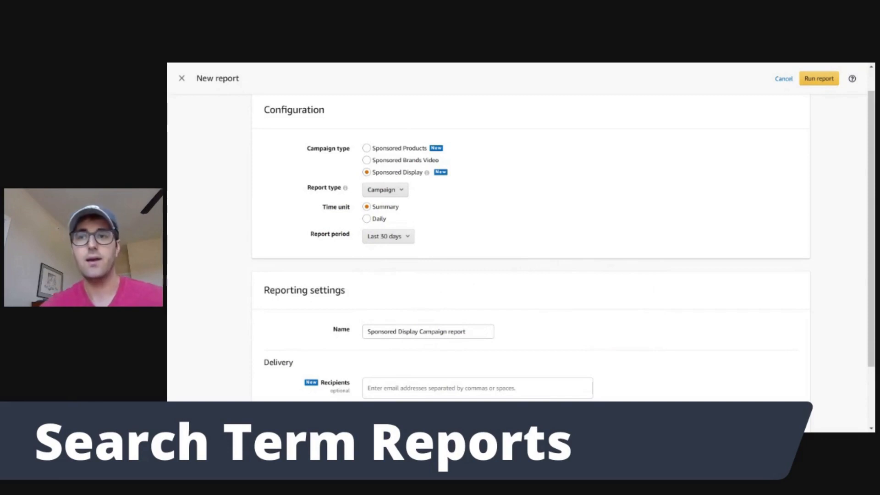
Step: Set Delivery to a Recurring schedule and show the Frequency choices
scroll(down, 3)
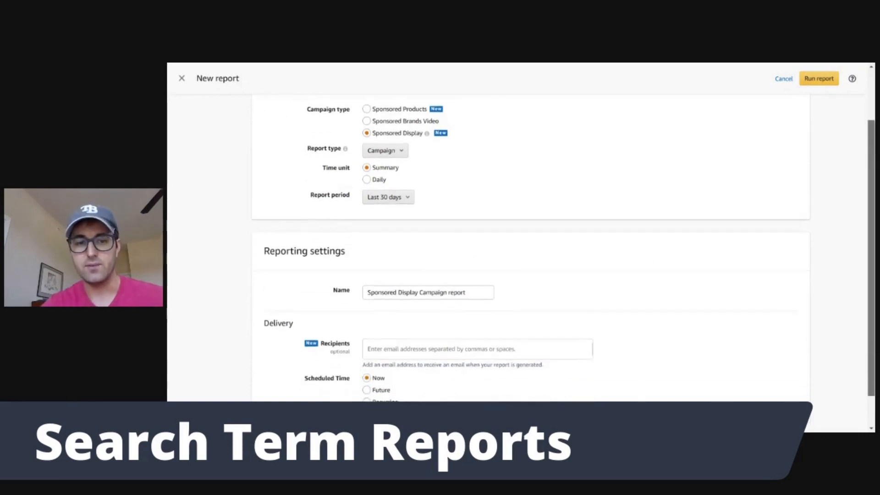
scroll(down, 3)
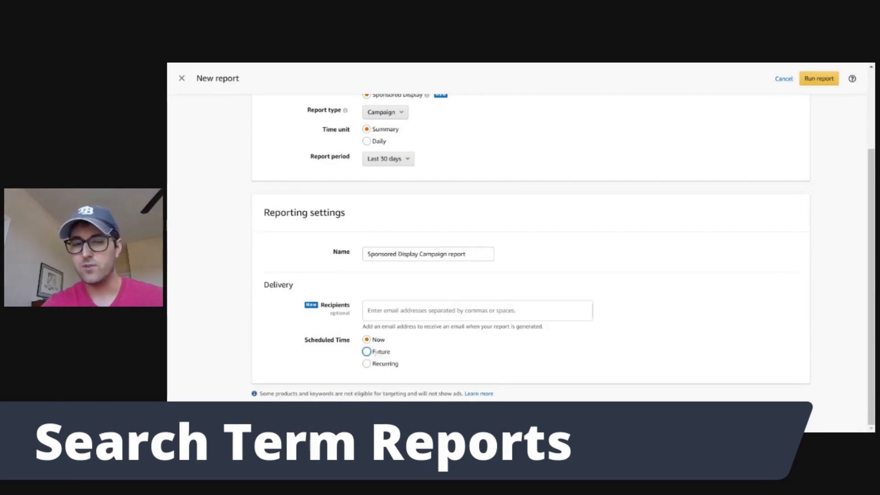
click(366, 364)
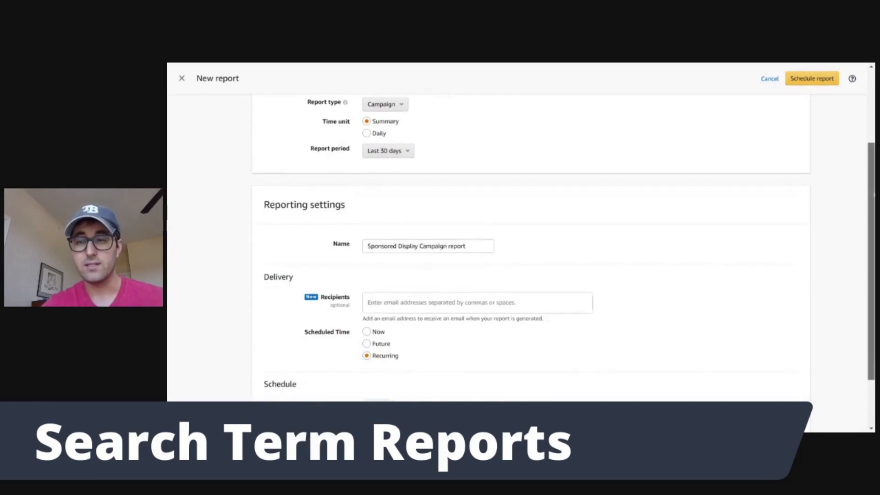
scroll(down, 3)
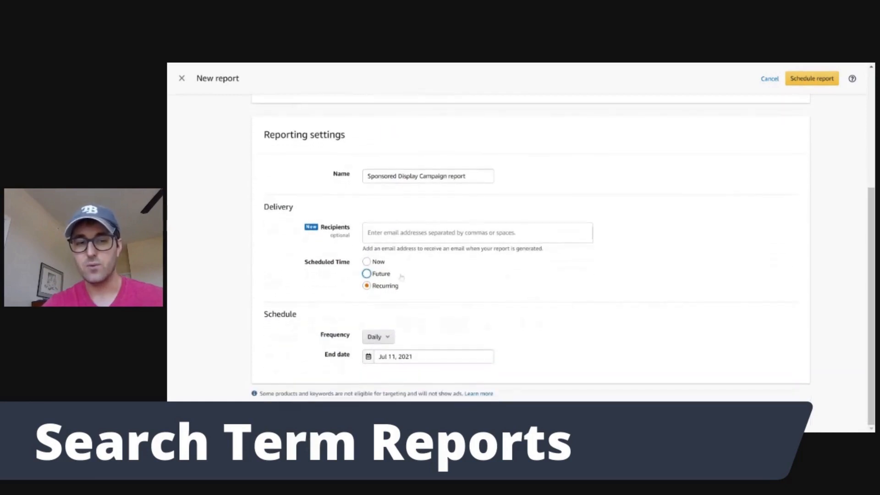
click(377, 336)
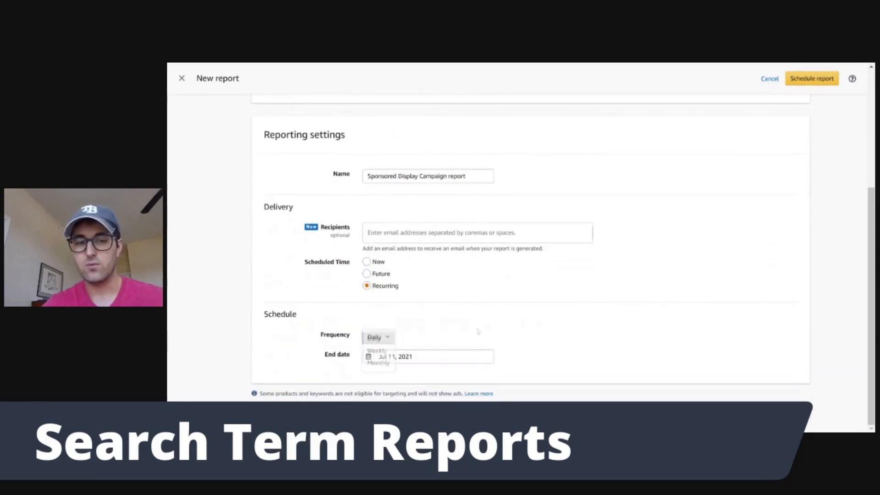